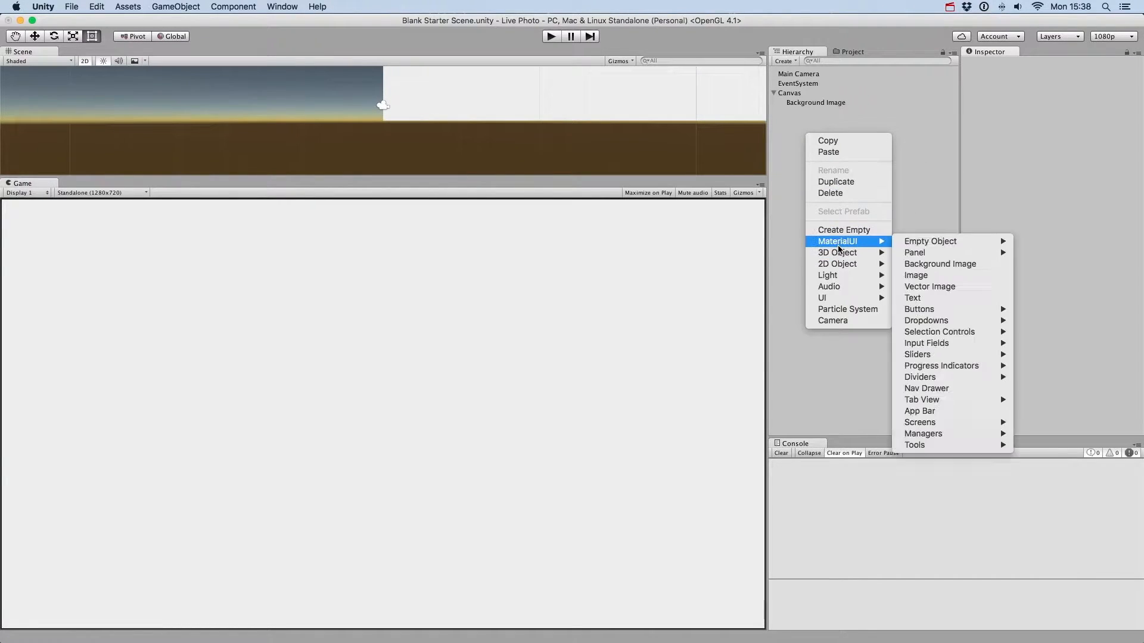
mouse_move(918, 354)
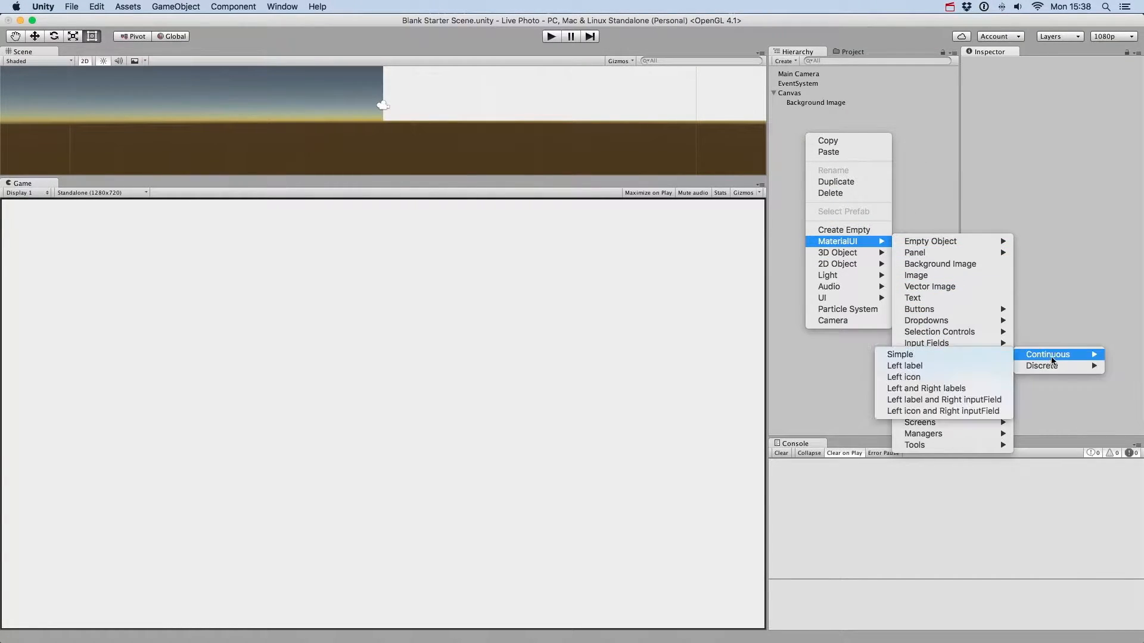
mouse_move(1041, 366)
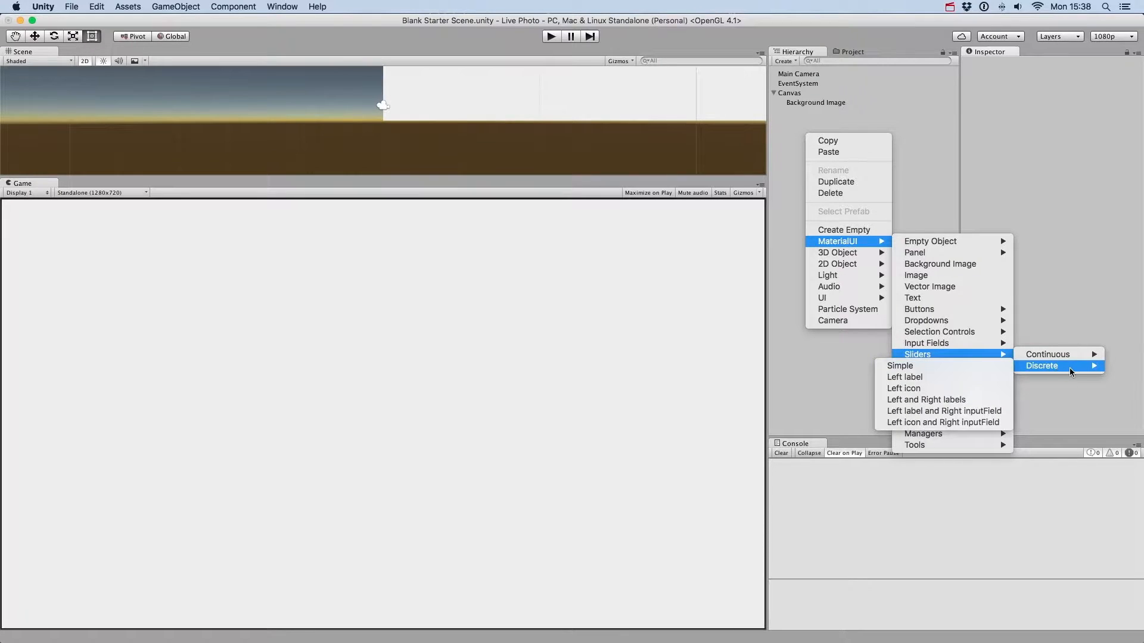
mouse_move(1047, 354)
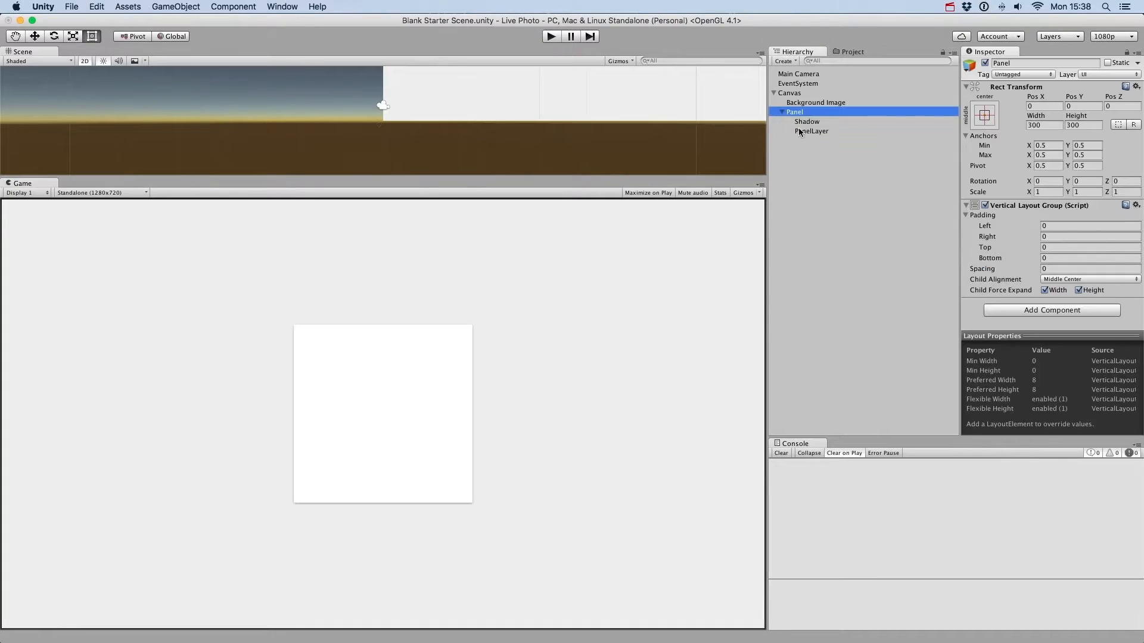
Step: Add a discrete simple slider under PanelLayer and select PanelLayer for layout adjustment
right_click(811, 131)
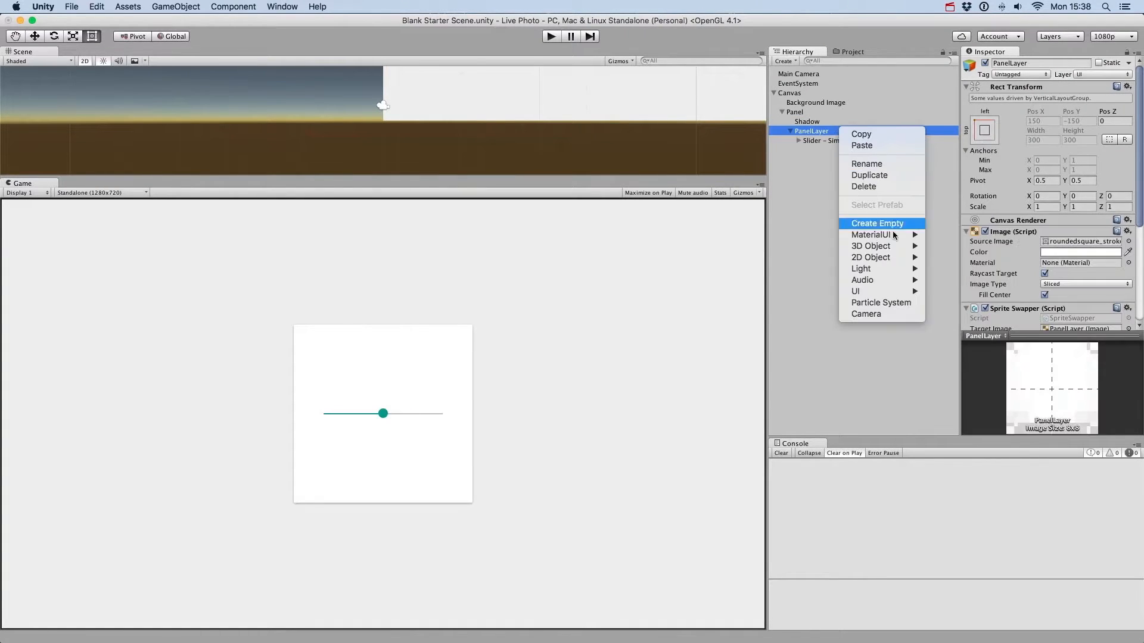
click(869, 175)
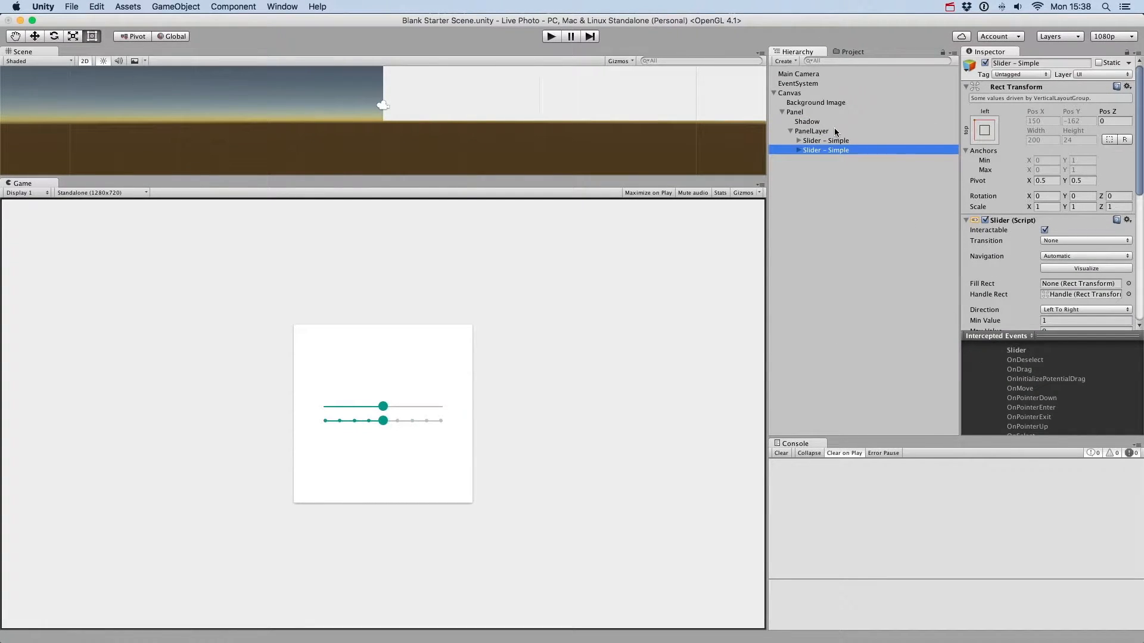
click(811, 131)
text(16)
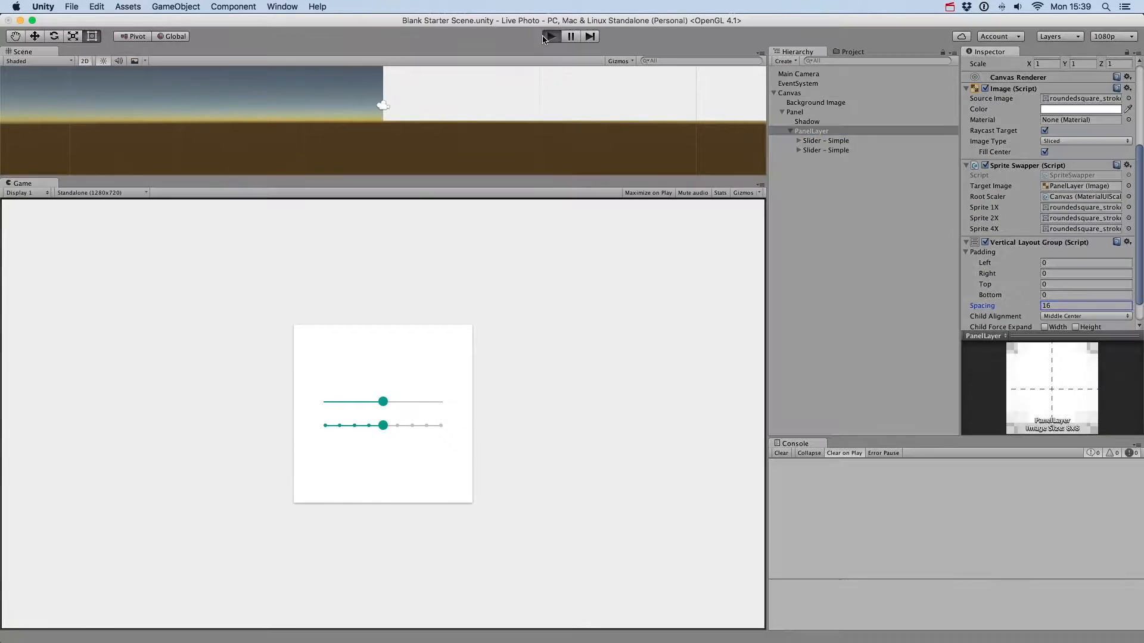
Step: Test-run the scene to drag both sliders, then stop play mode
click(549, 36)
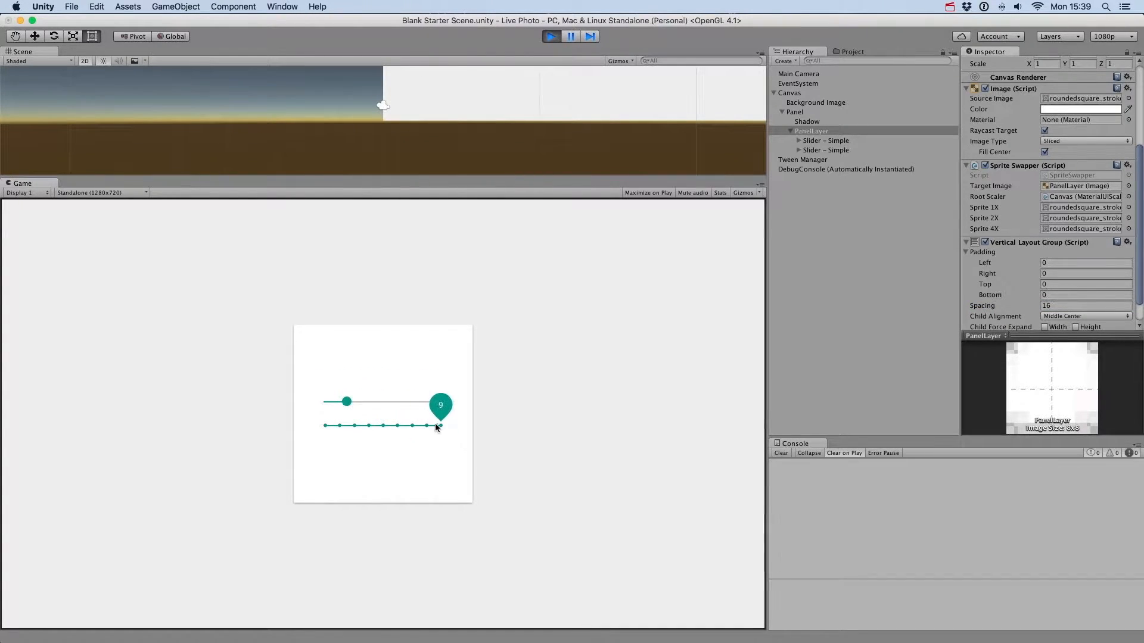
click(550, 35)
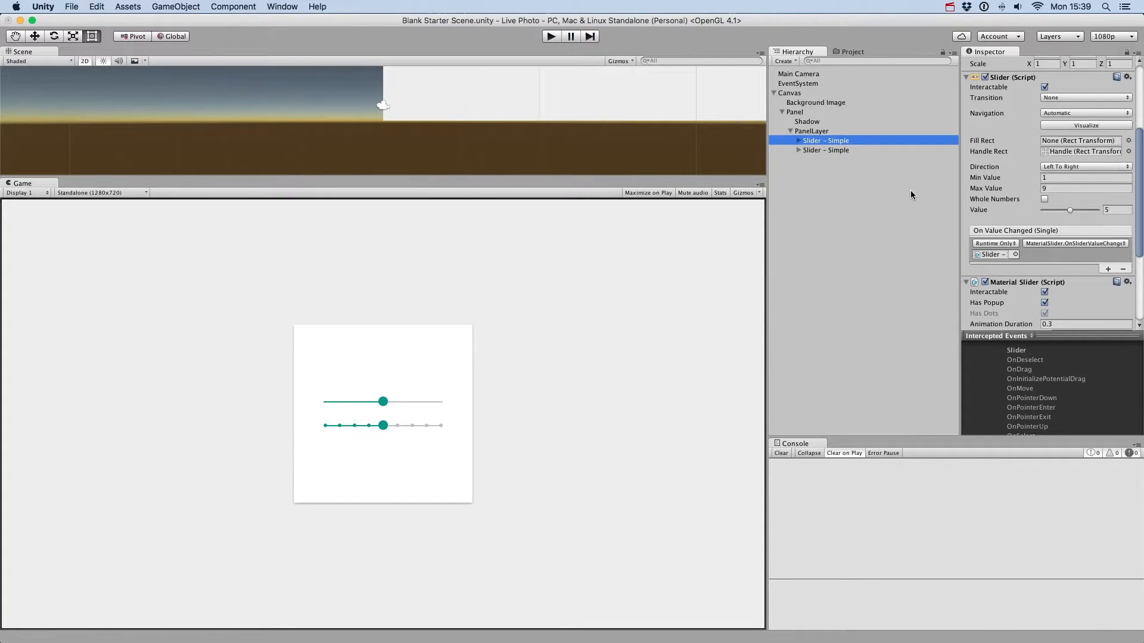
mouse_move(1010, 182)
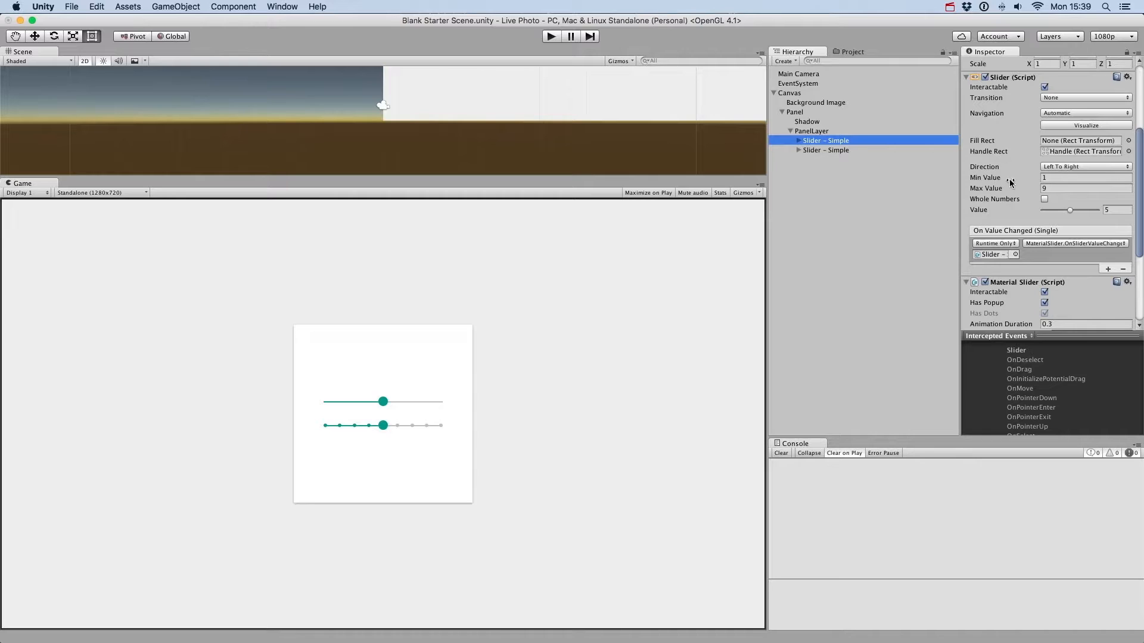
scroll(down, 3)
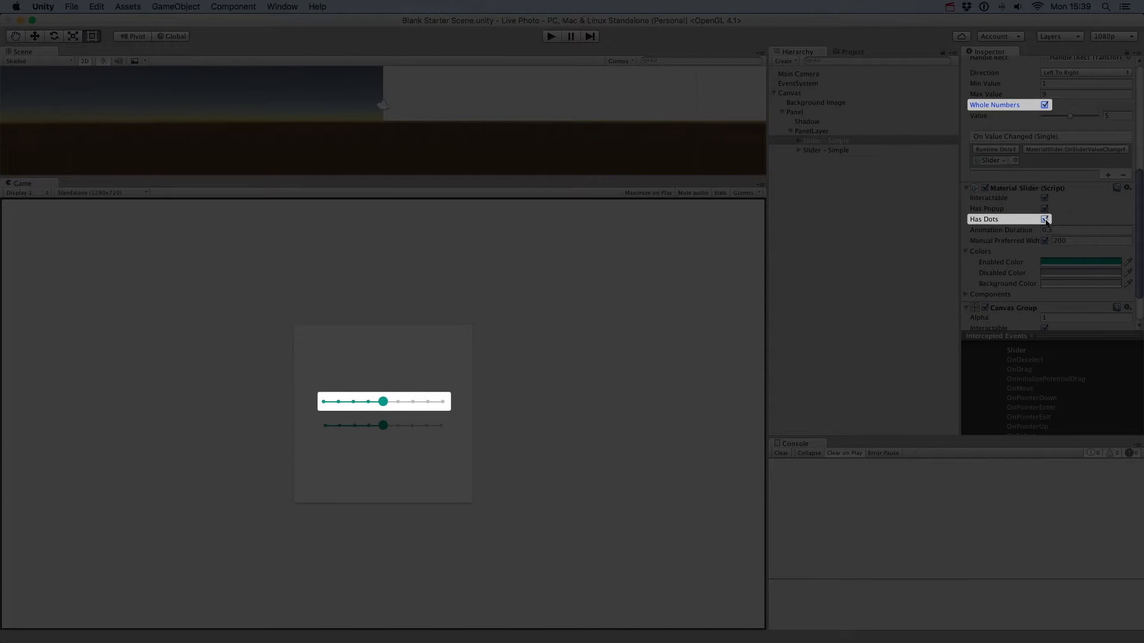
click(1044, 219)
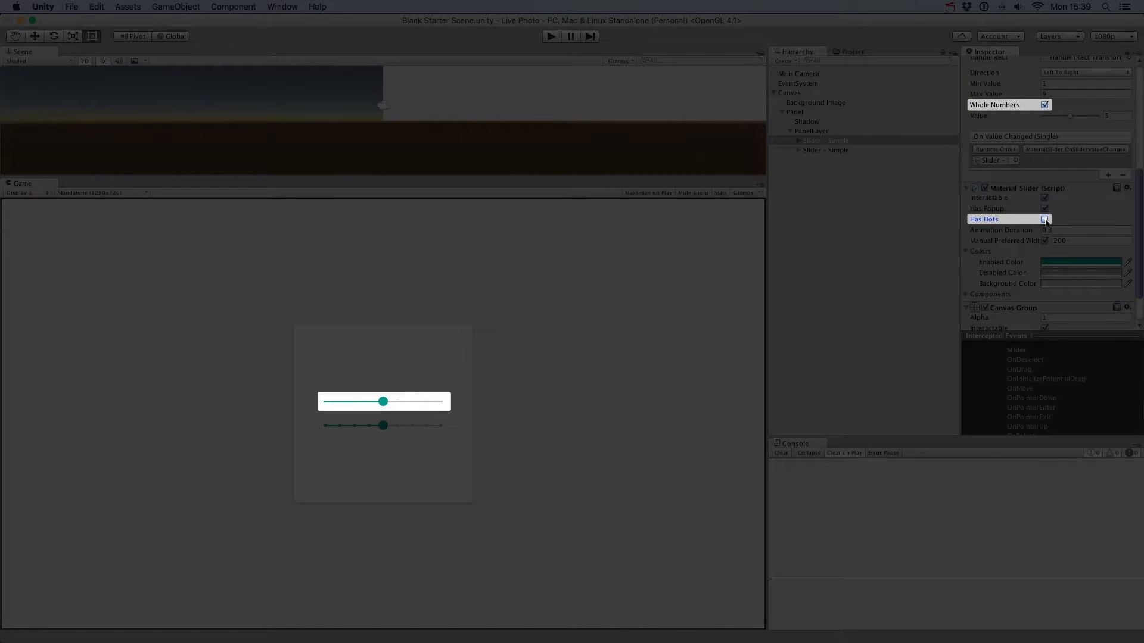
click(1045, 220)
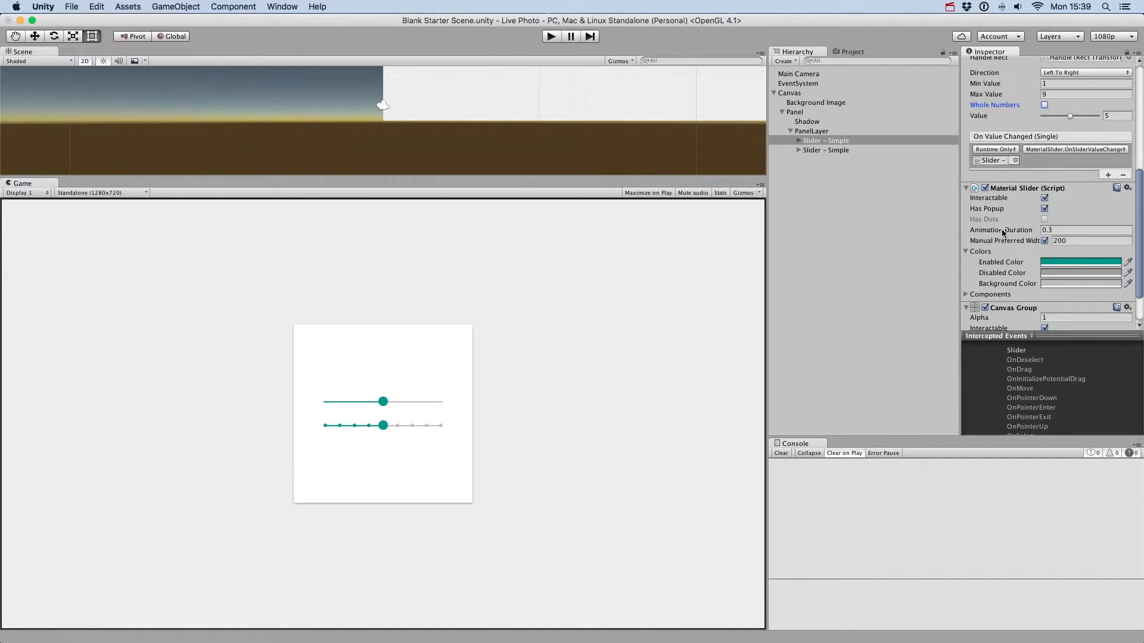
Step: Select the second, discrete slider and scroll its Inspector to the value range fields
click(825, 150)
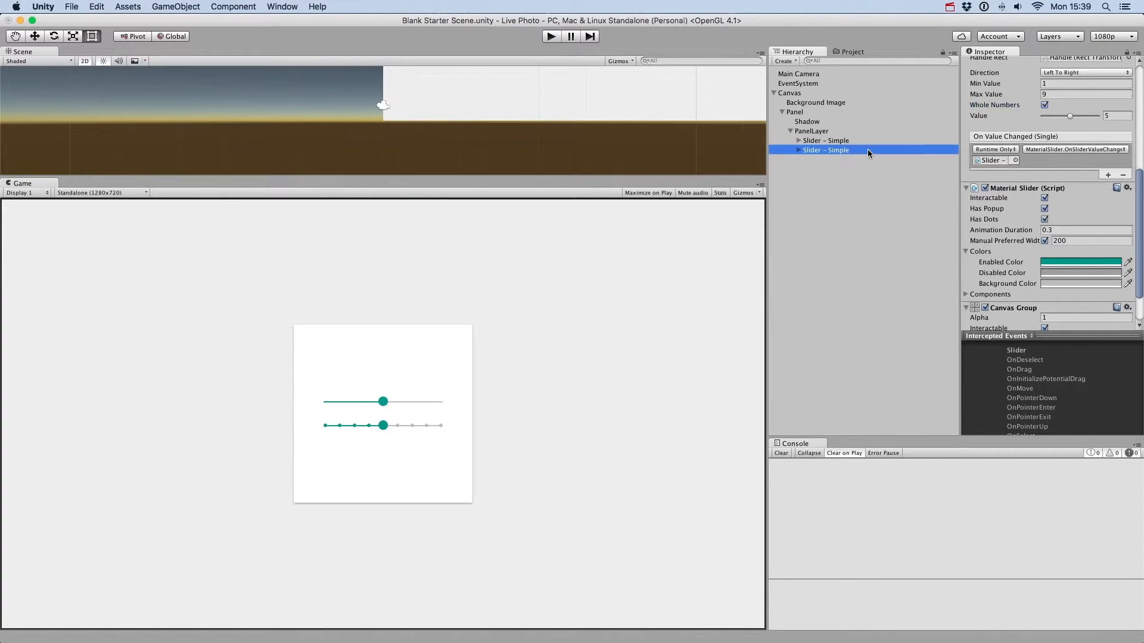
scroll(up, 3)
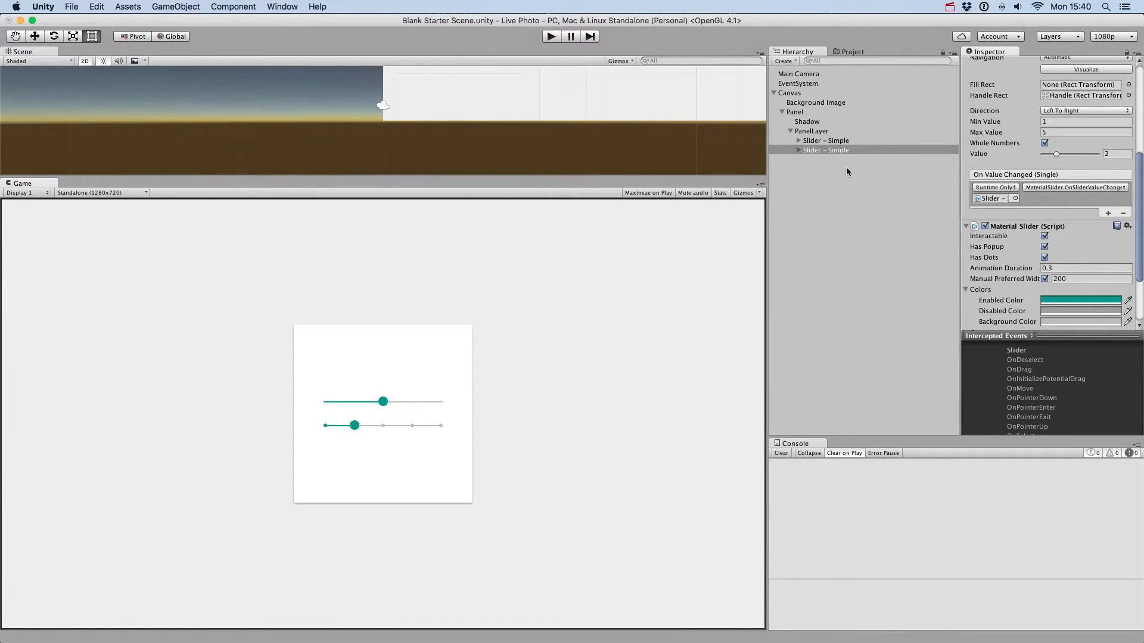
Step: Add a continuous slider with a left label and another with a left icon to PanelLayer
right_click(811, 131)
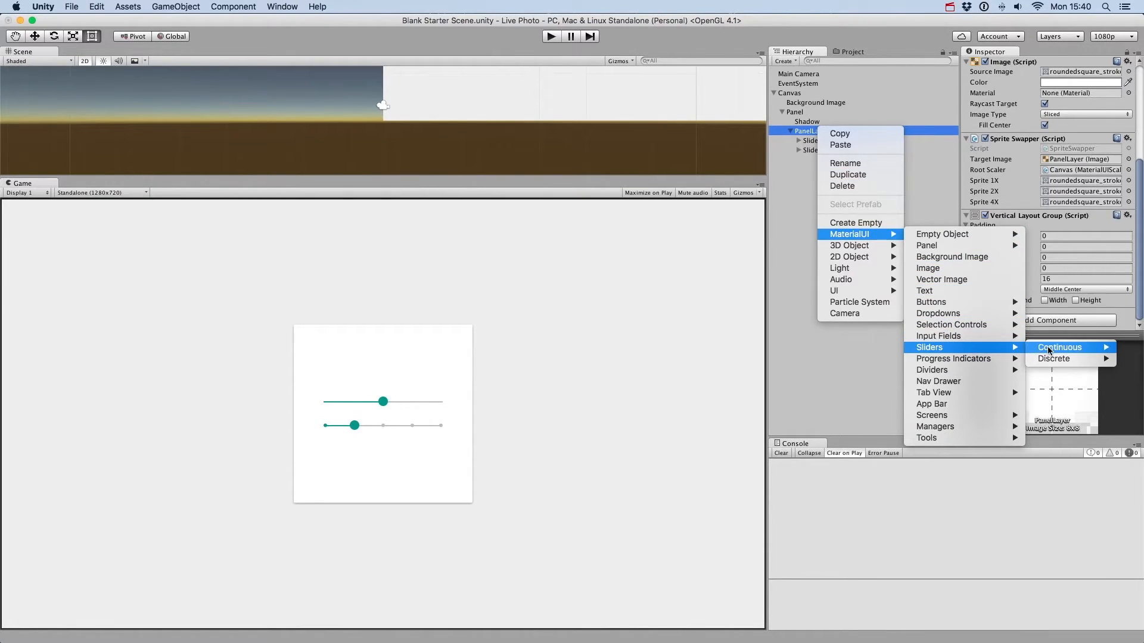
click(1060, 347)
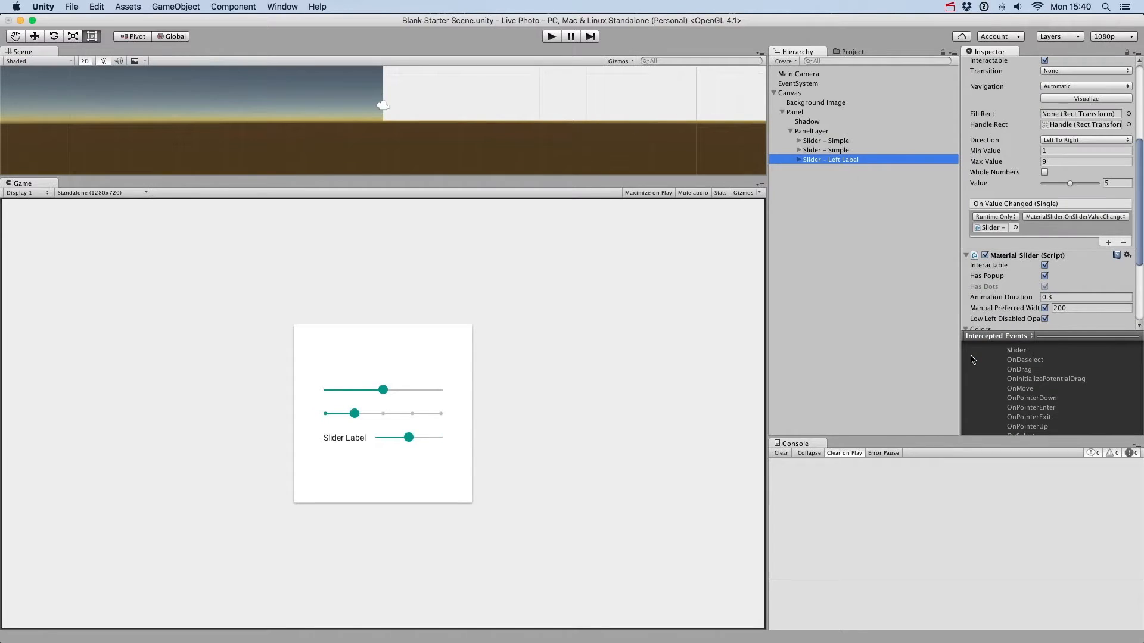
right_click(811, 131)
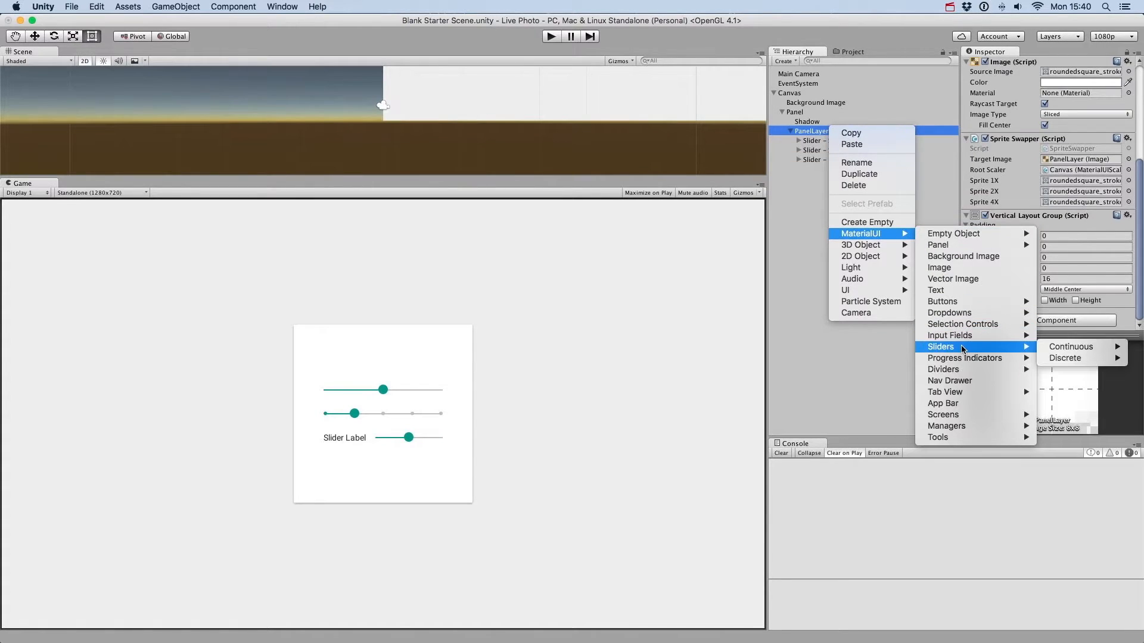
click(1071, 347)
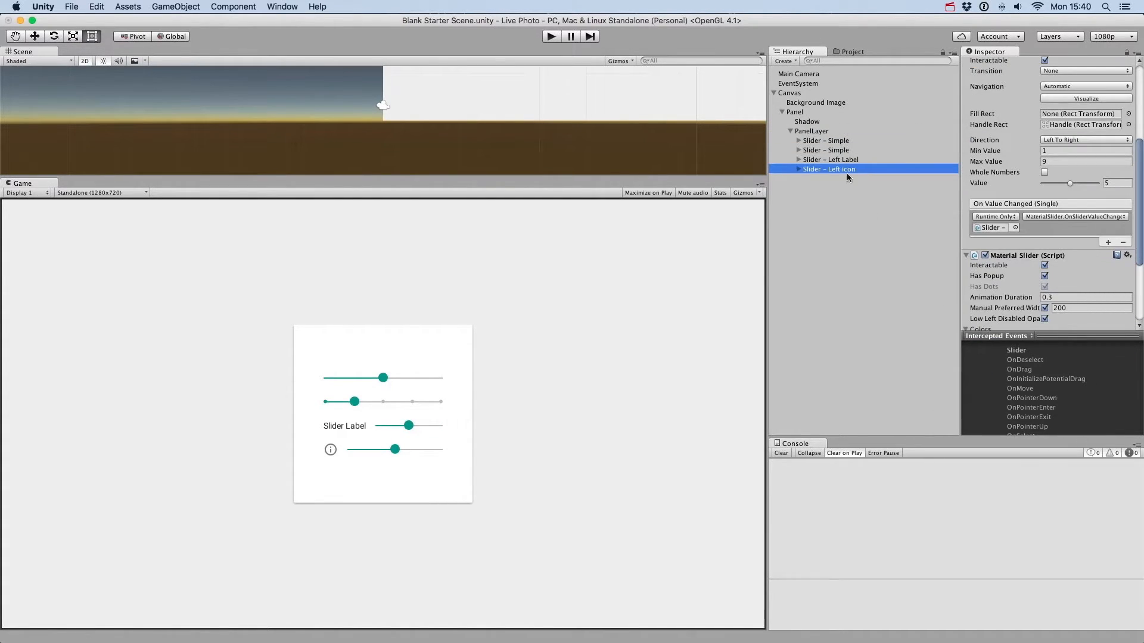
Step: Add a continuous slider with a left label and right number field to PanelLayer
right_click(808, 131)
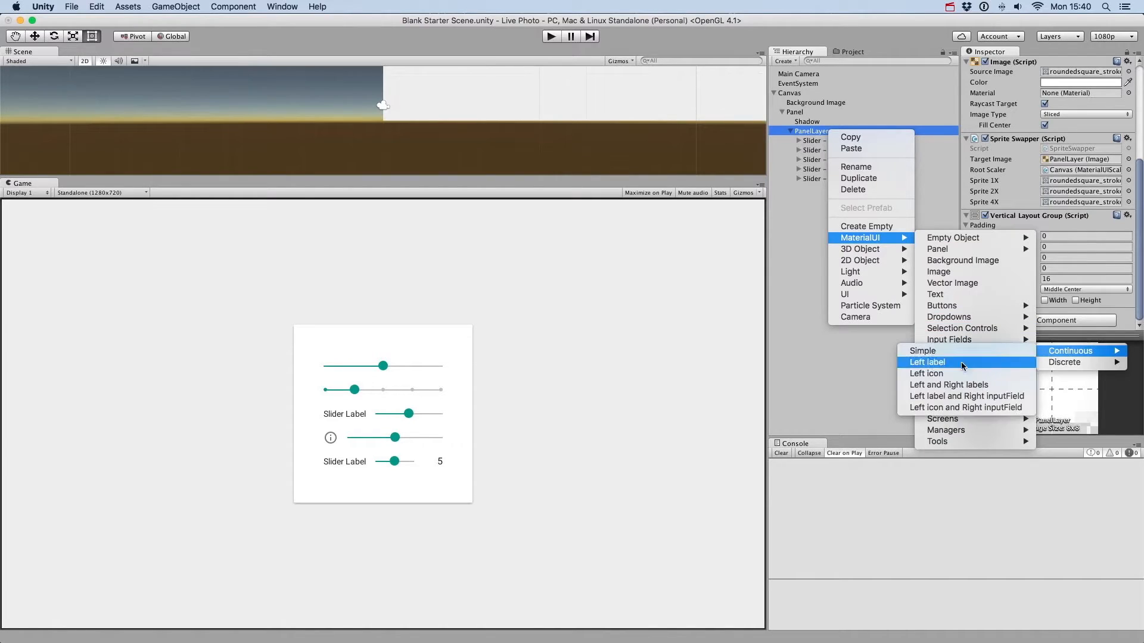
click(966, 395)
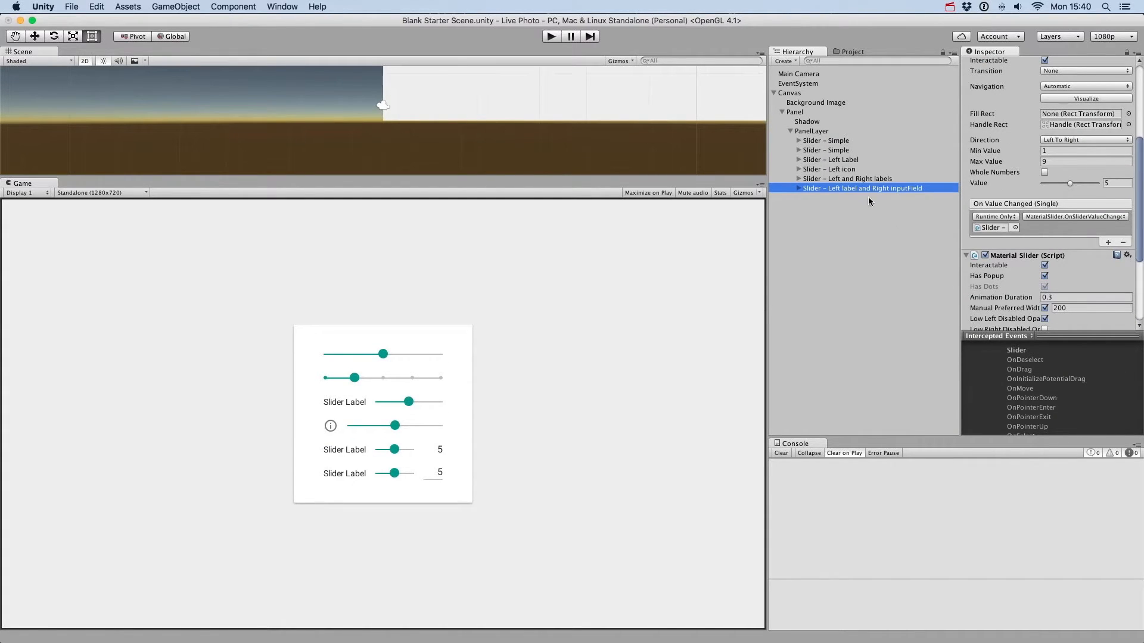
right_click(811, 131)
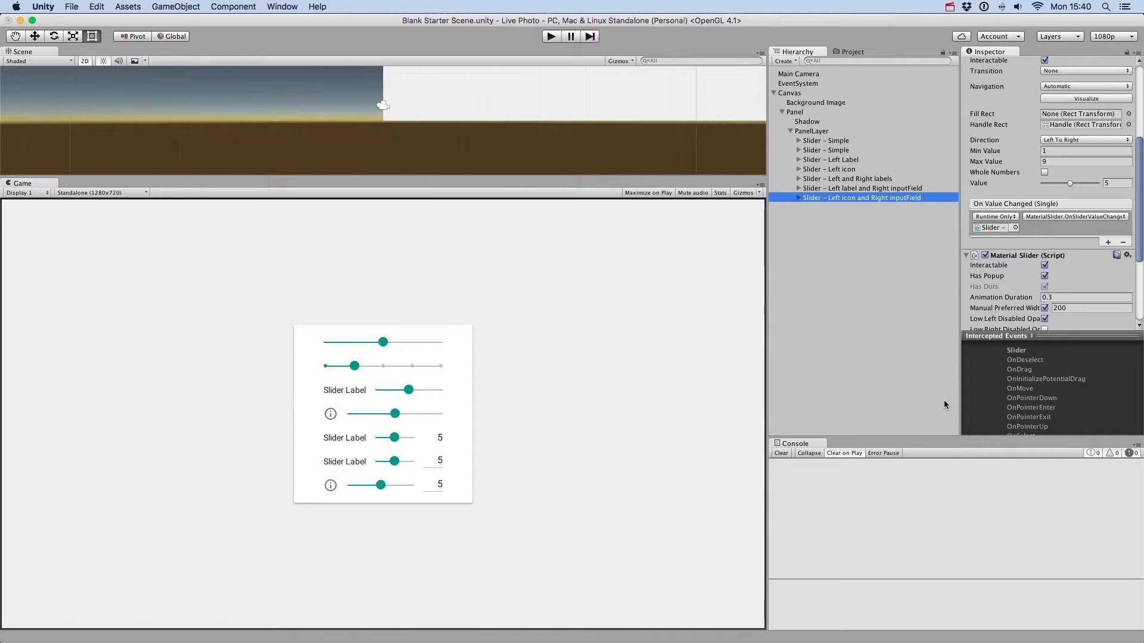
mouse_move(478, 540)
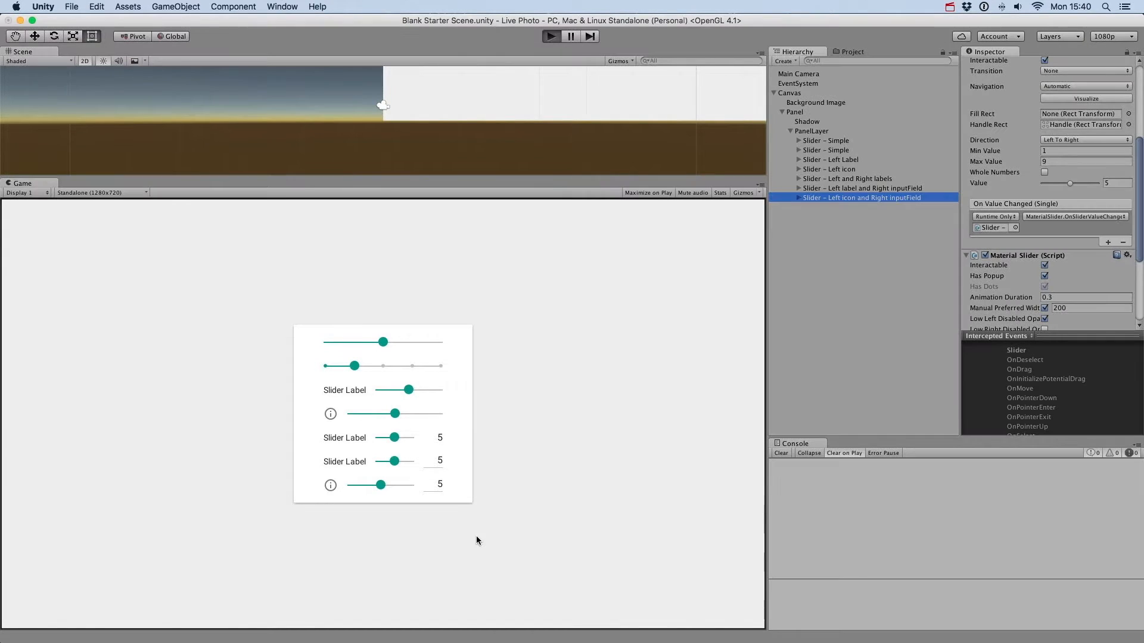
Step: Select the Slider – Left icon object and scroll its Inspector to the Min, Max and Value fields
click(550, 36)
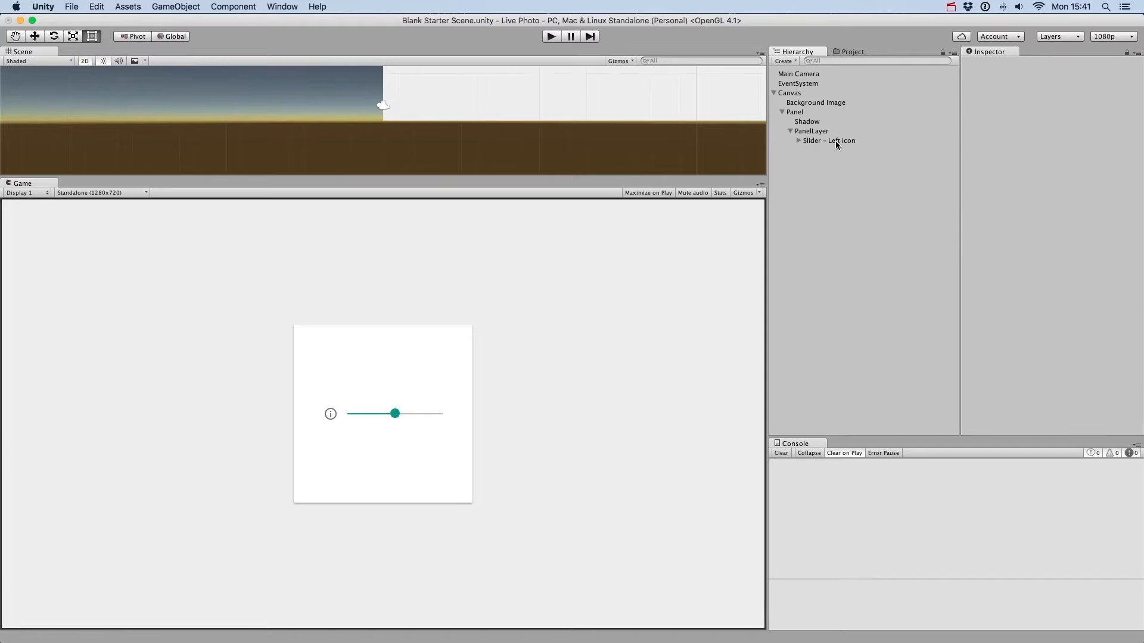
click(828, 140)
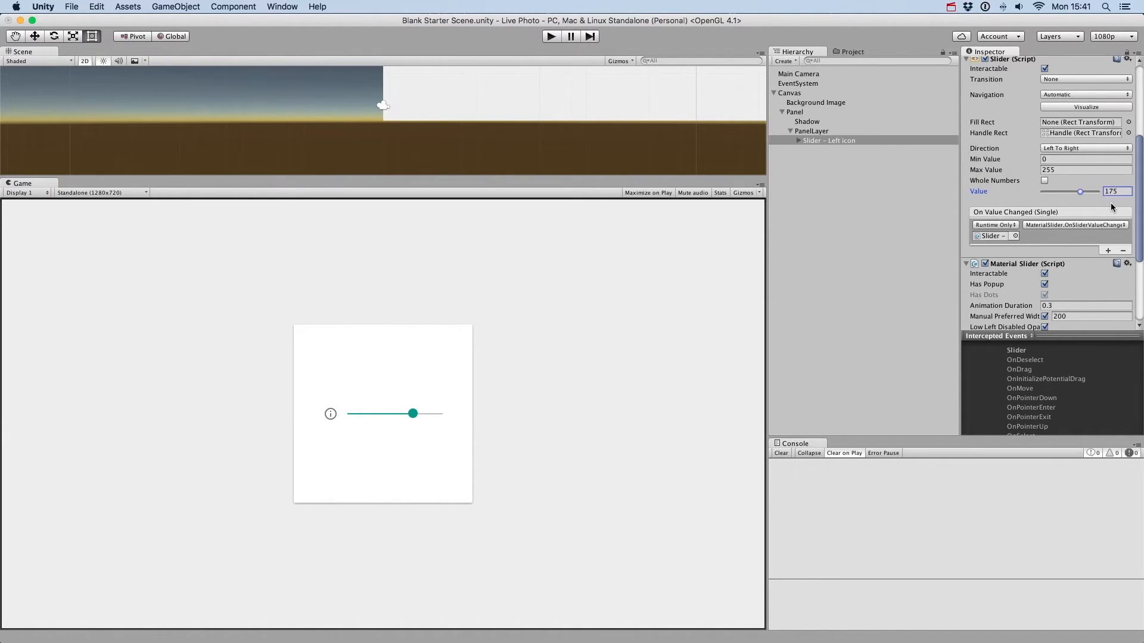
scroll(down, 3)
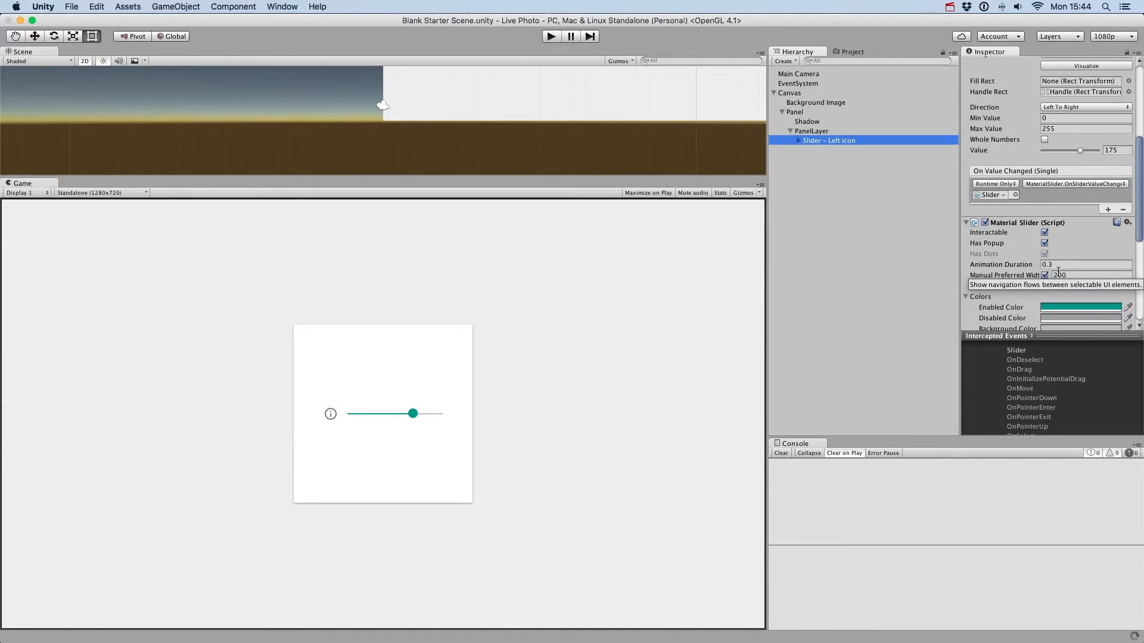
scroll(down, 3)
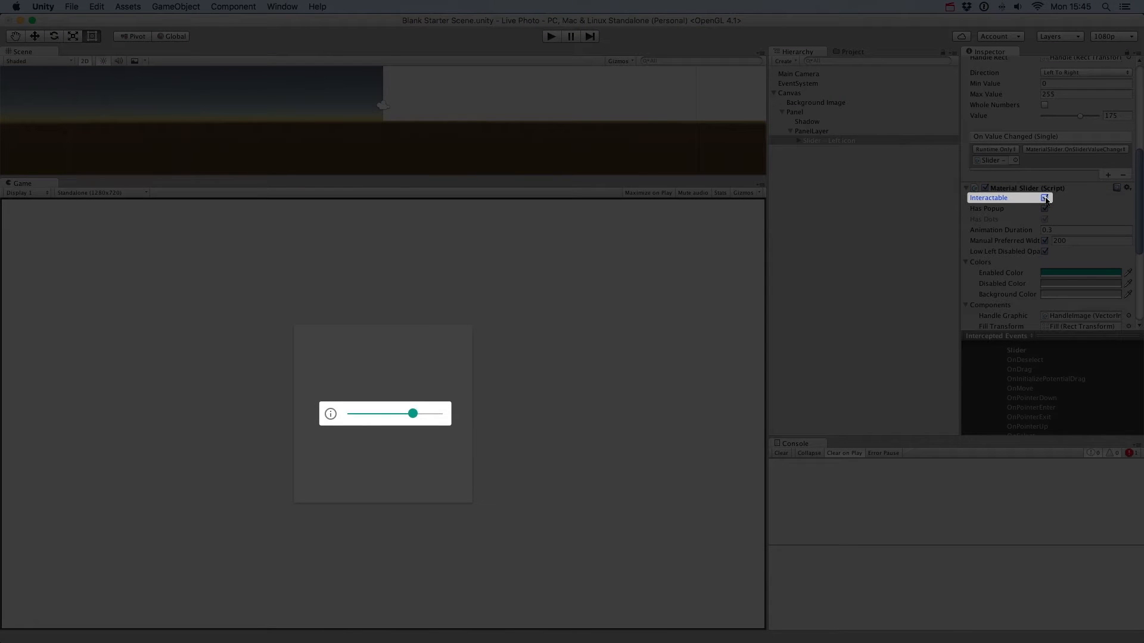
click(1045, 198)
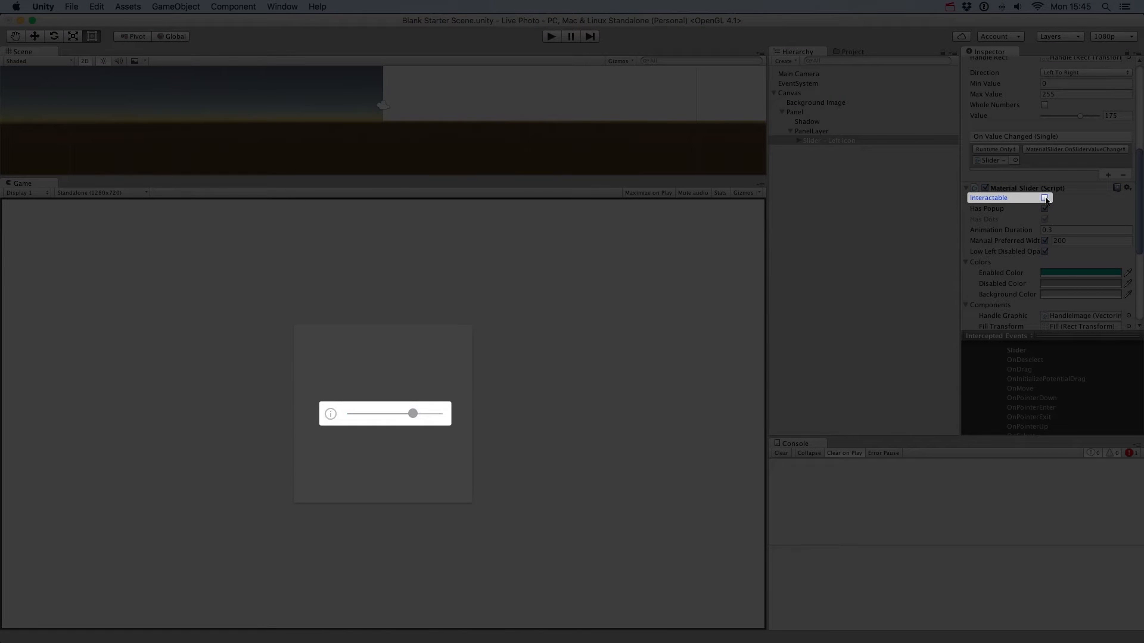
click(1045, 198)
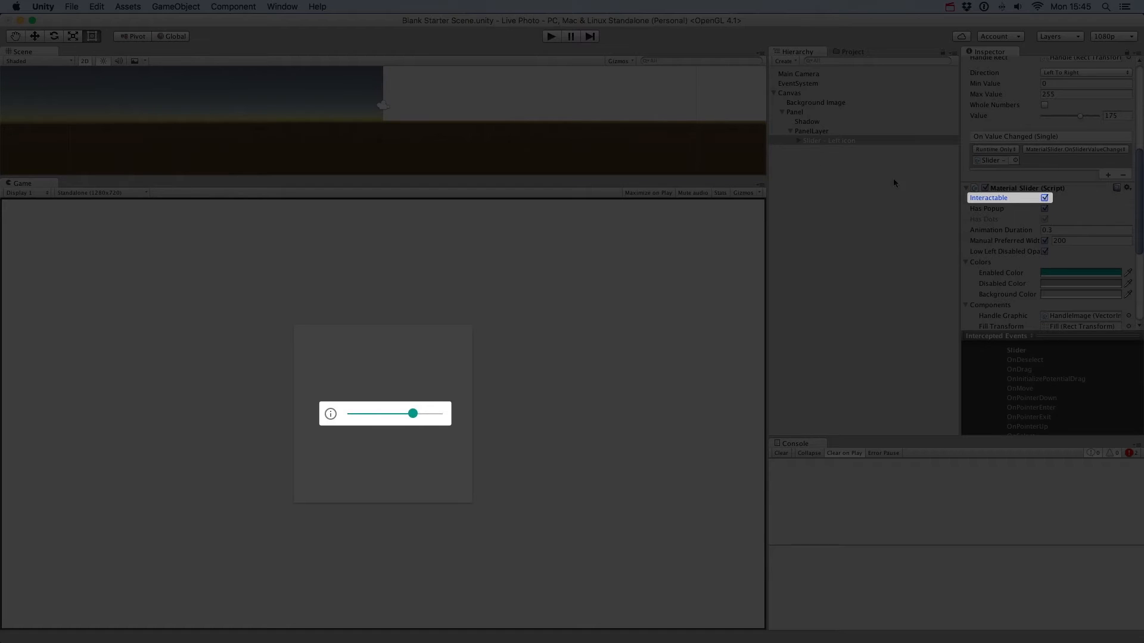
click(551, 36)
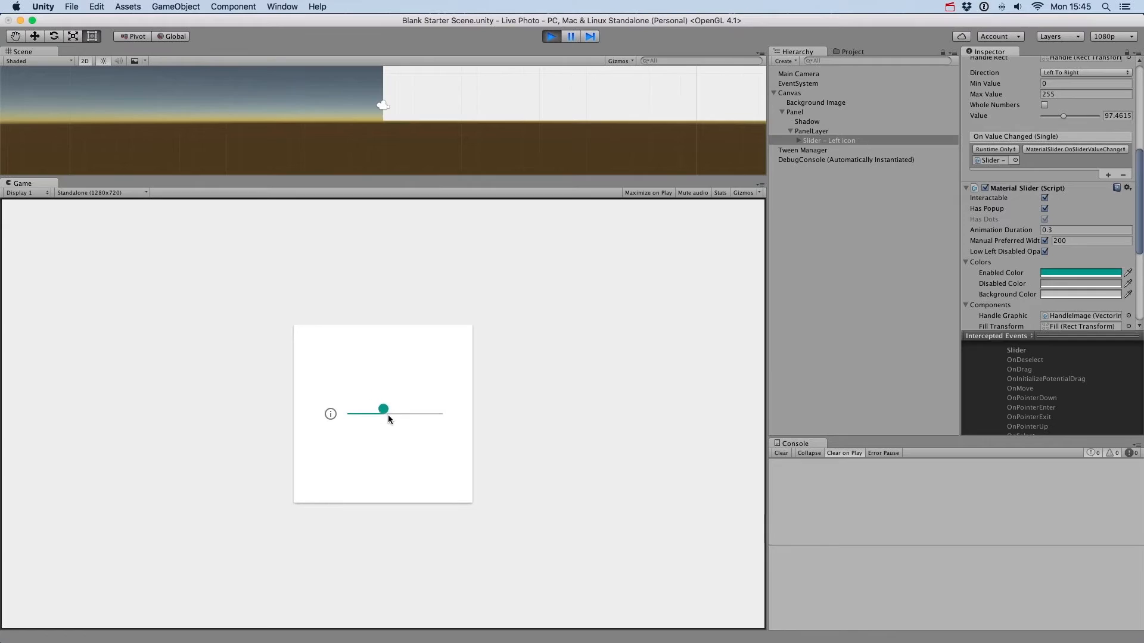
Step: Drag the slider in play, set Animation Duration 1.5, then toggle Interactable to see the greyed look
click(1045, 209)
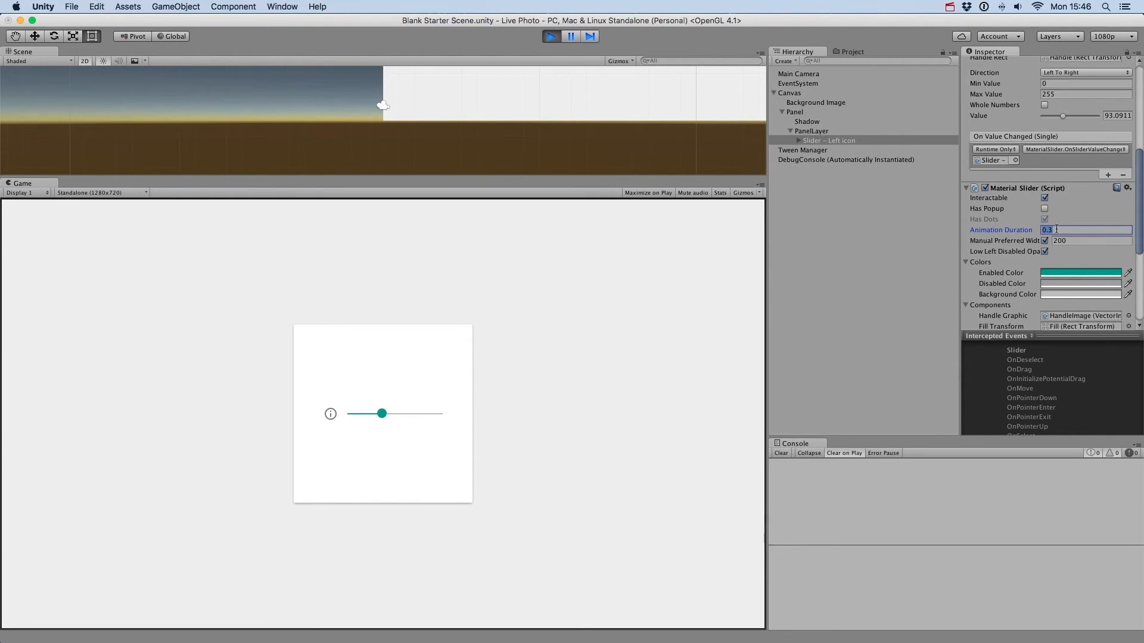
text(1.5)
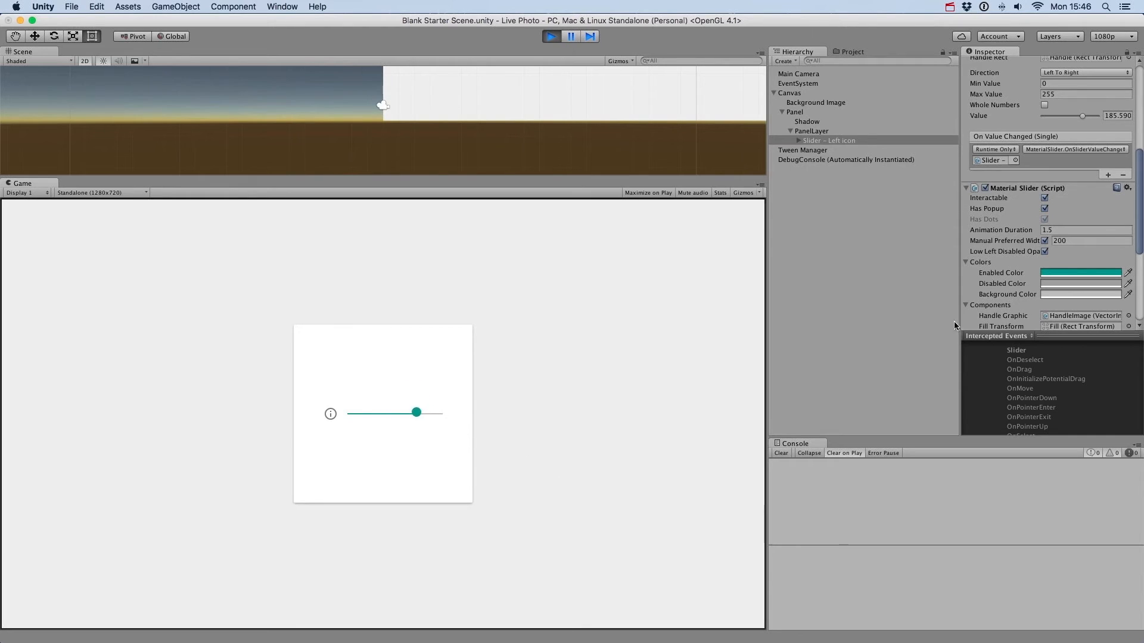
click(1045, 198)
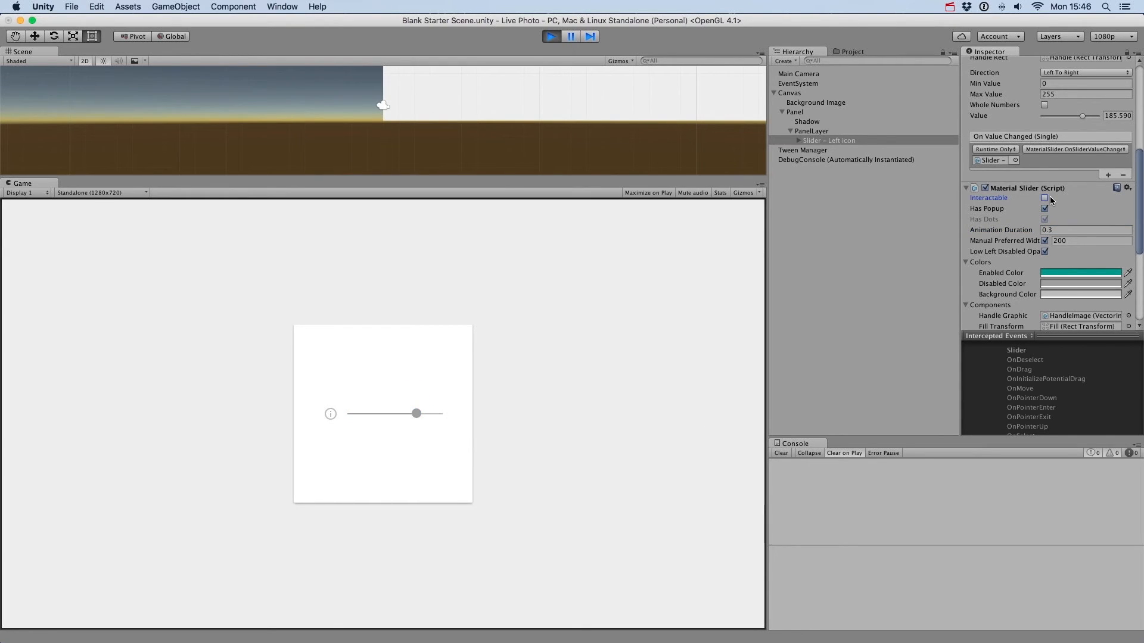
click(1045, 198)
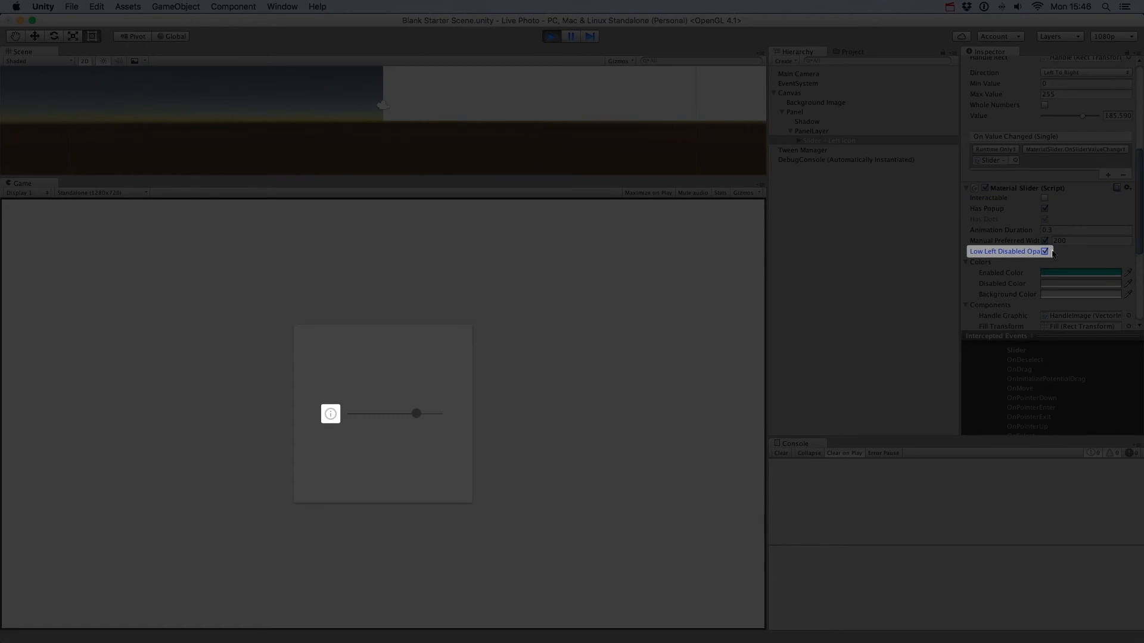
mouse_move(1054, 199)
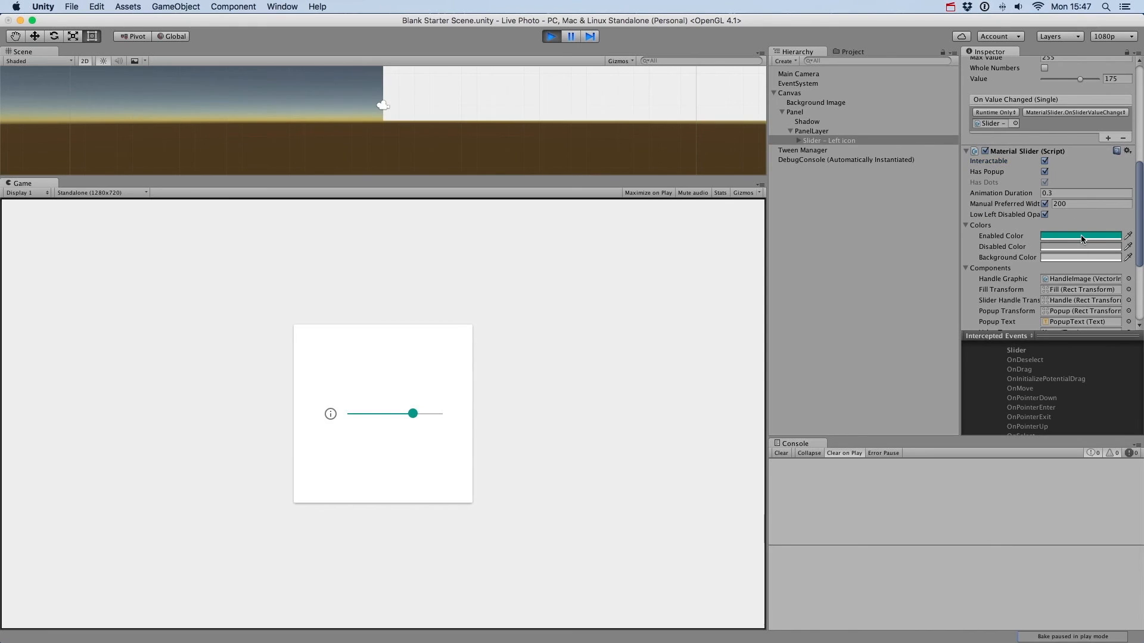
Step: Set the enabled colour to blue and background to pale lavender, then disable the slider to preview it
click(1080, 236)
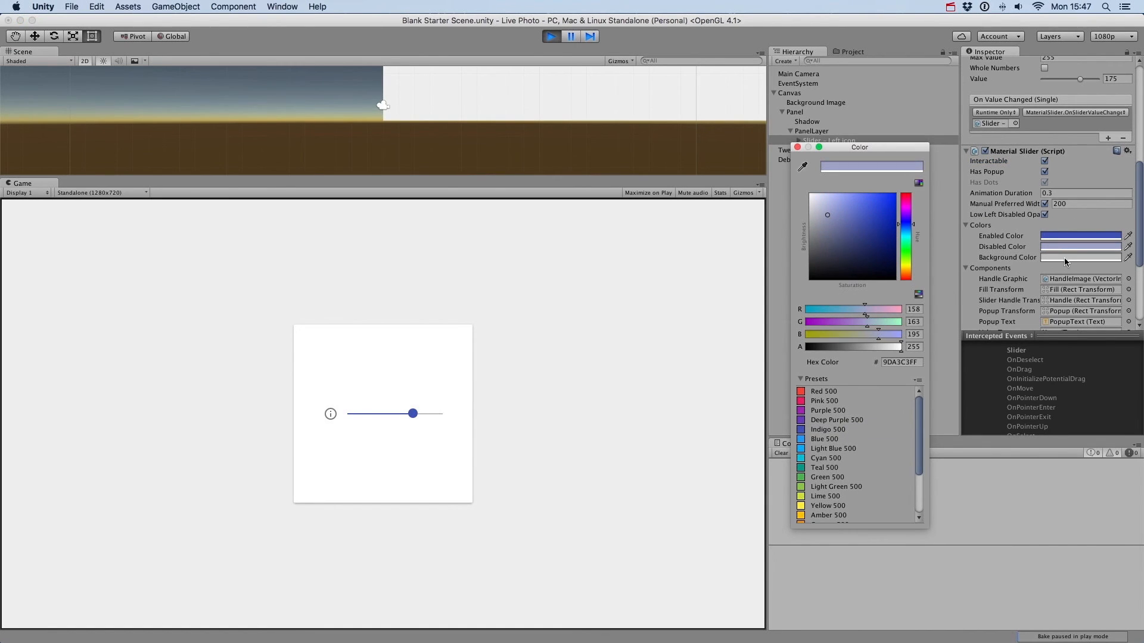
click(836, 206)
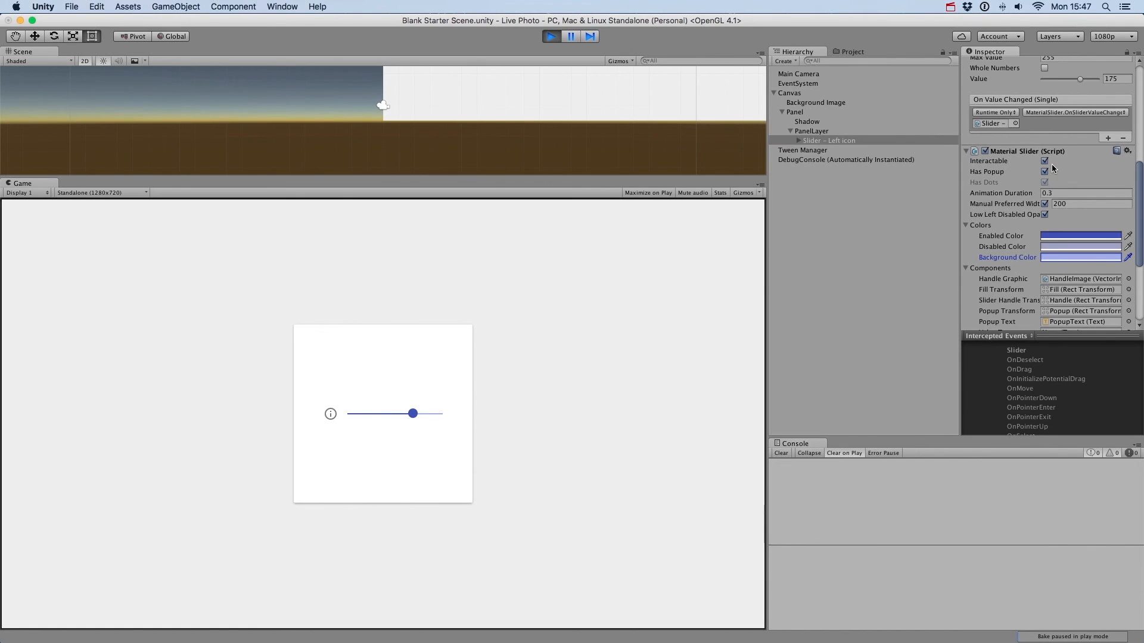
click(1044, 161)
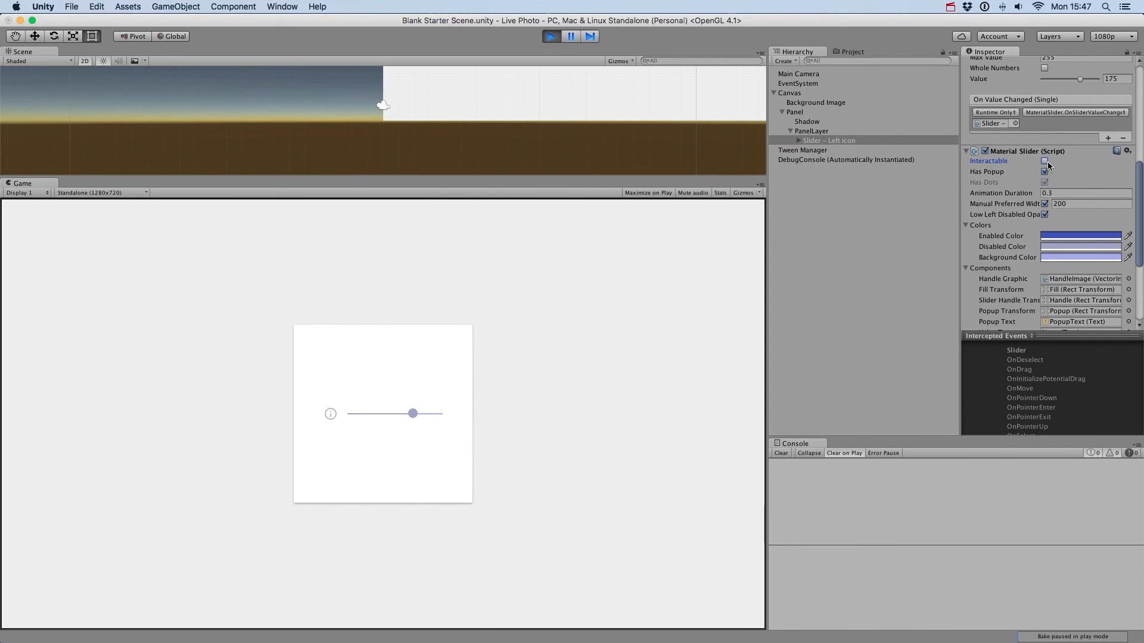